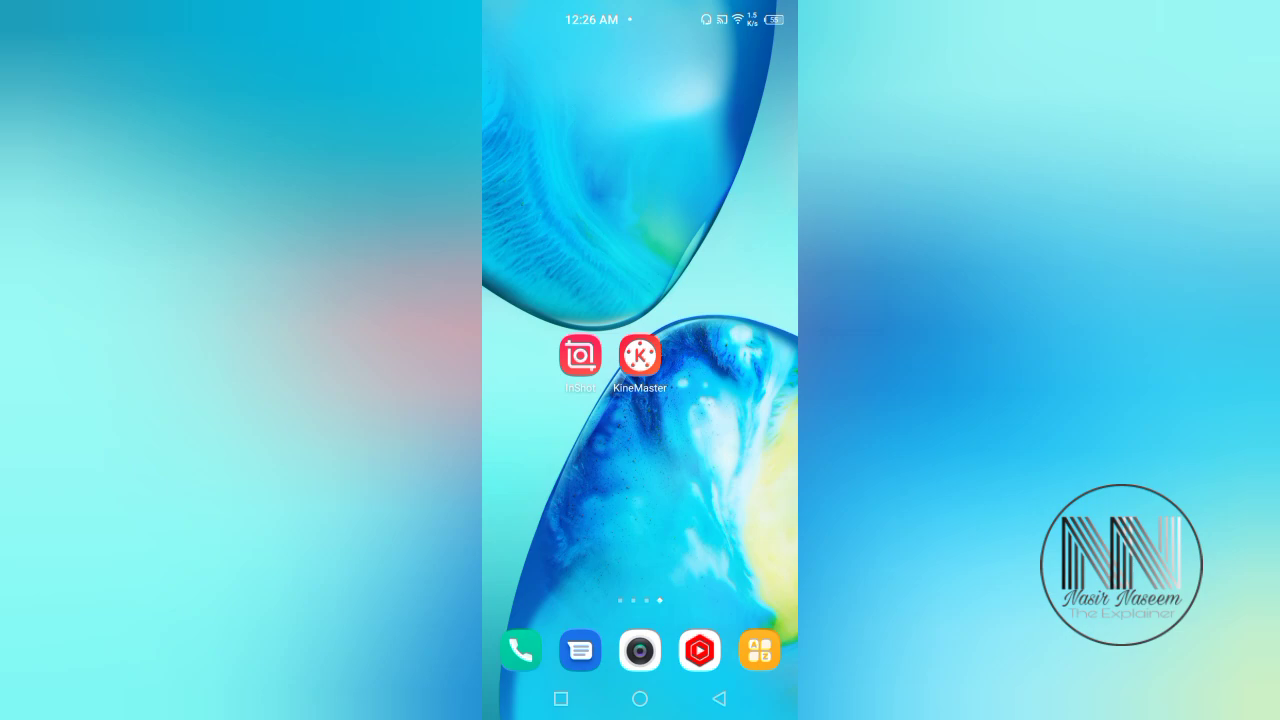
Step: Start a brand new video project in InShot
left_click(580, 356)
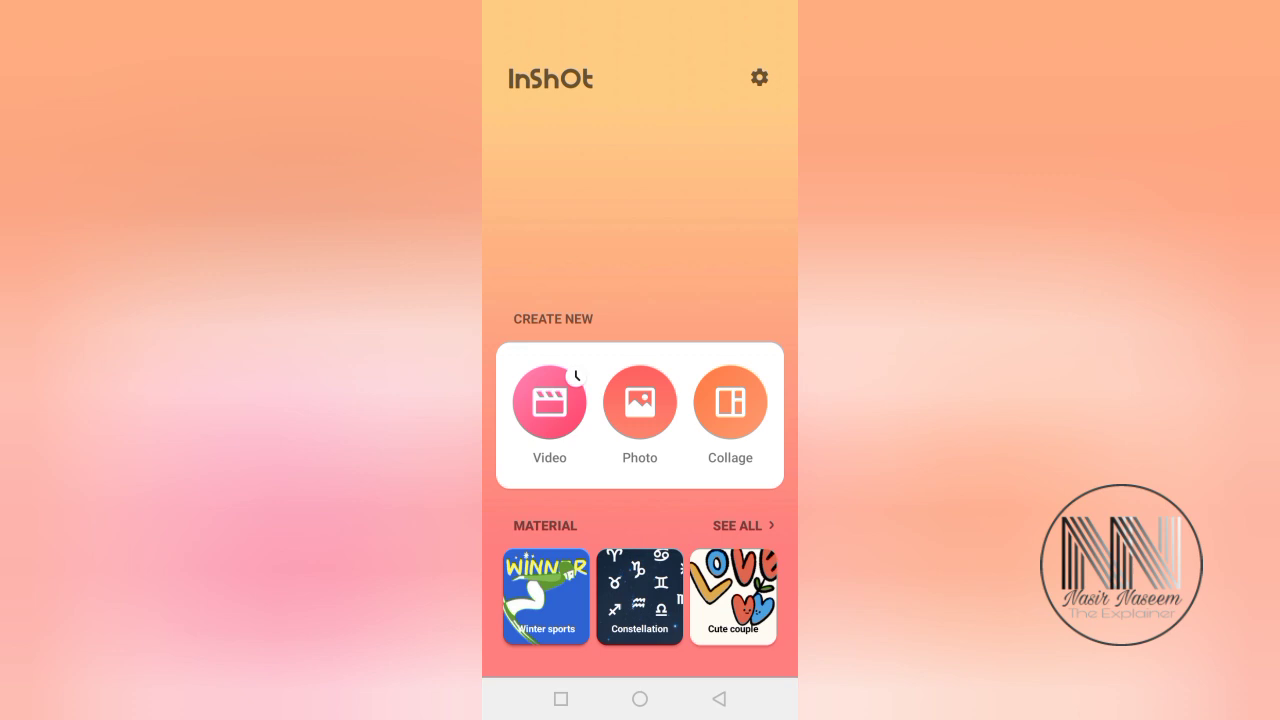
left_click(548, 402)
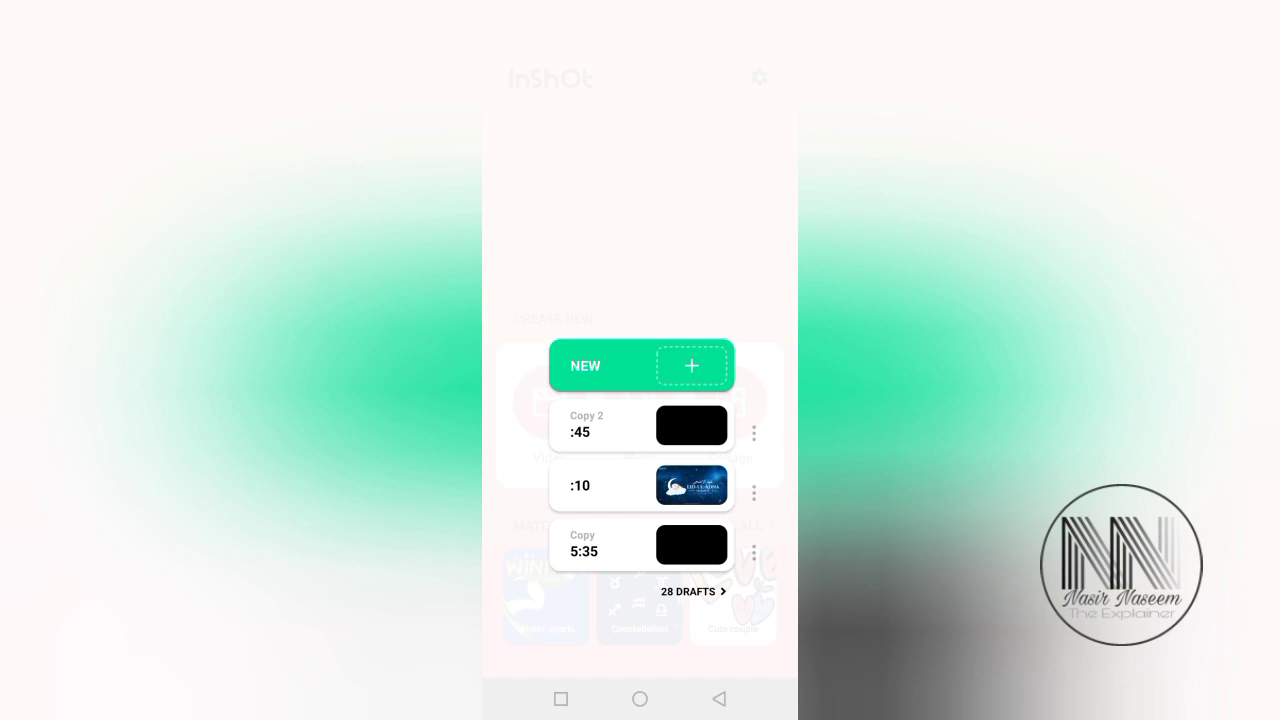
left_click(692, 364)
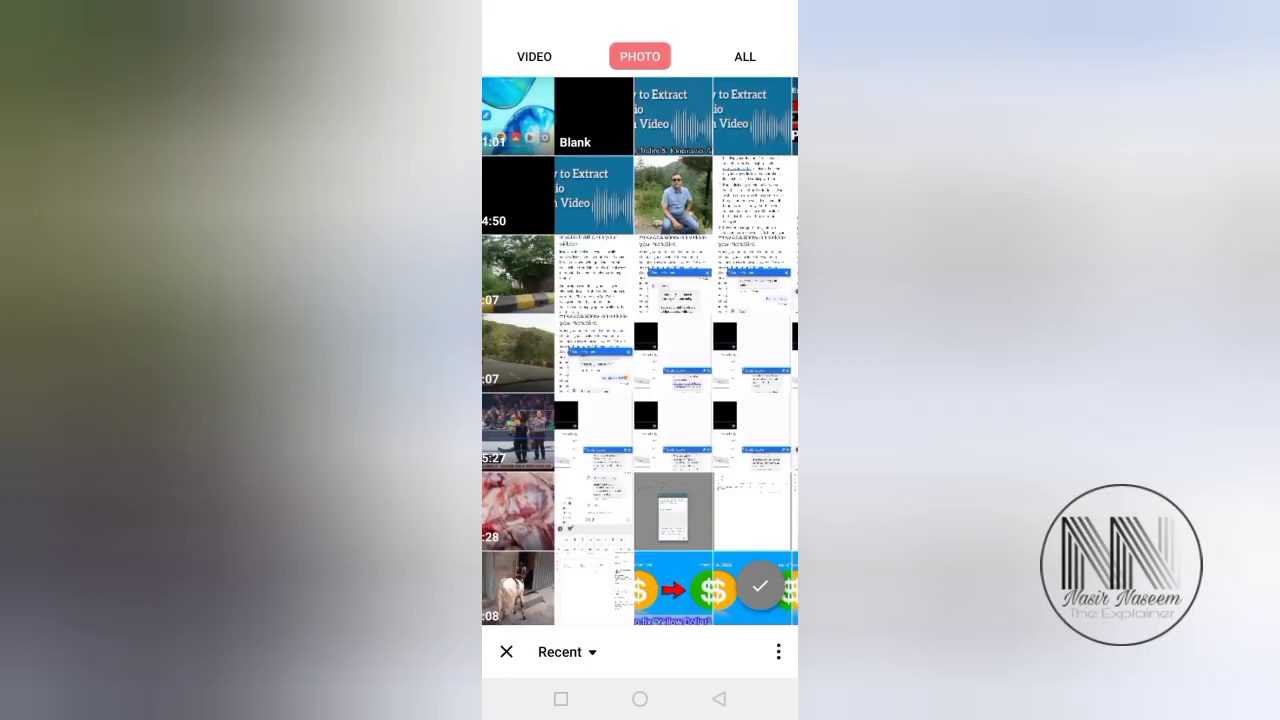
Step: Switch the media picker to the IntroMaker folder
left_click(532, 56)
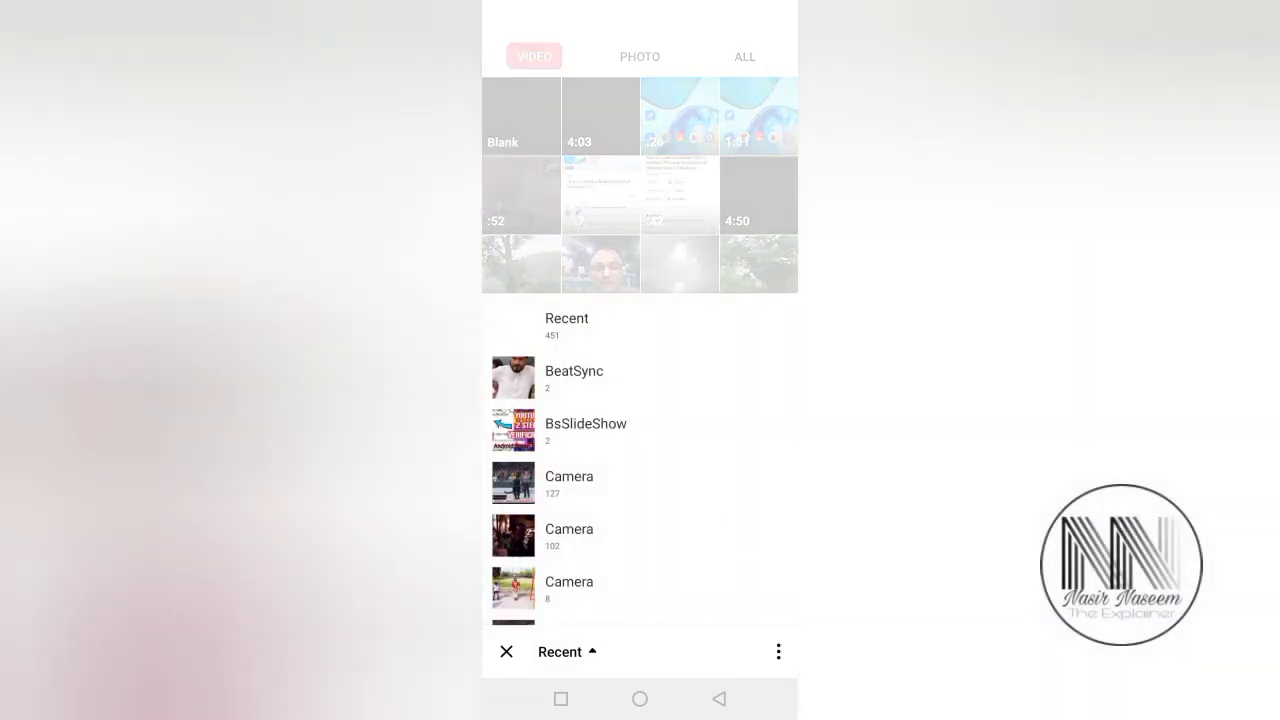
scroll("down", 3)
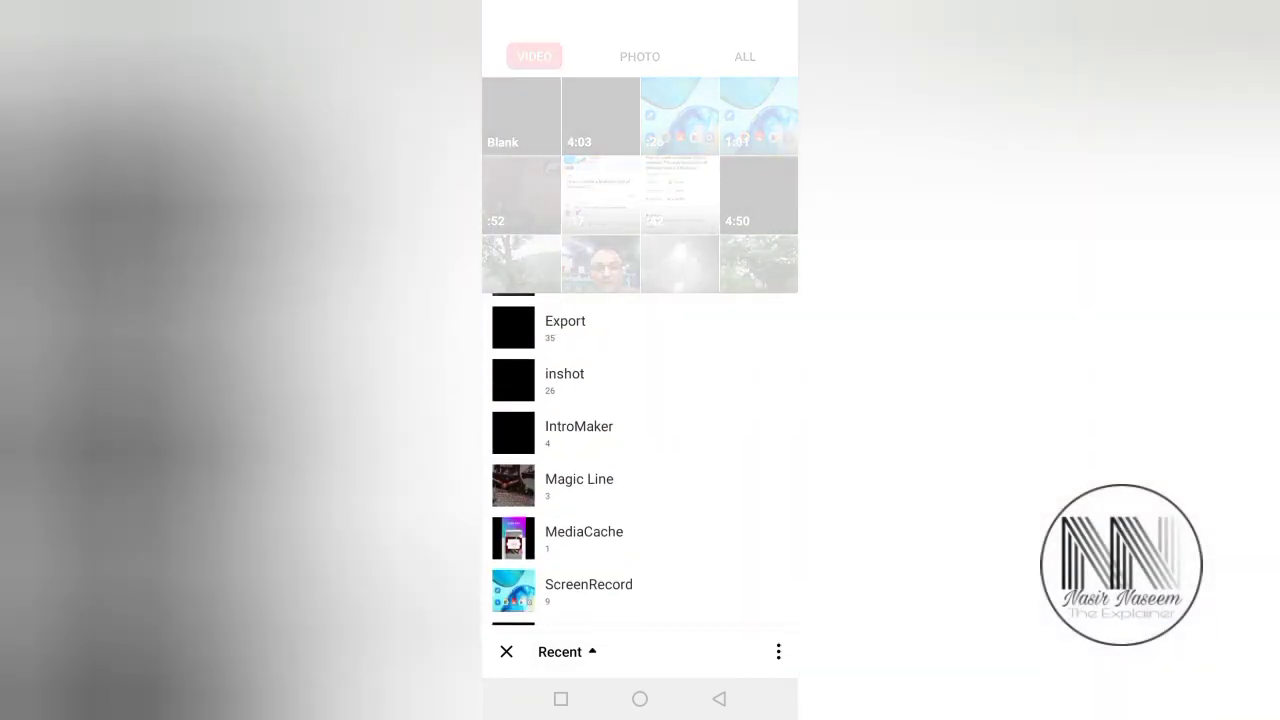
left_click(578, 432)
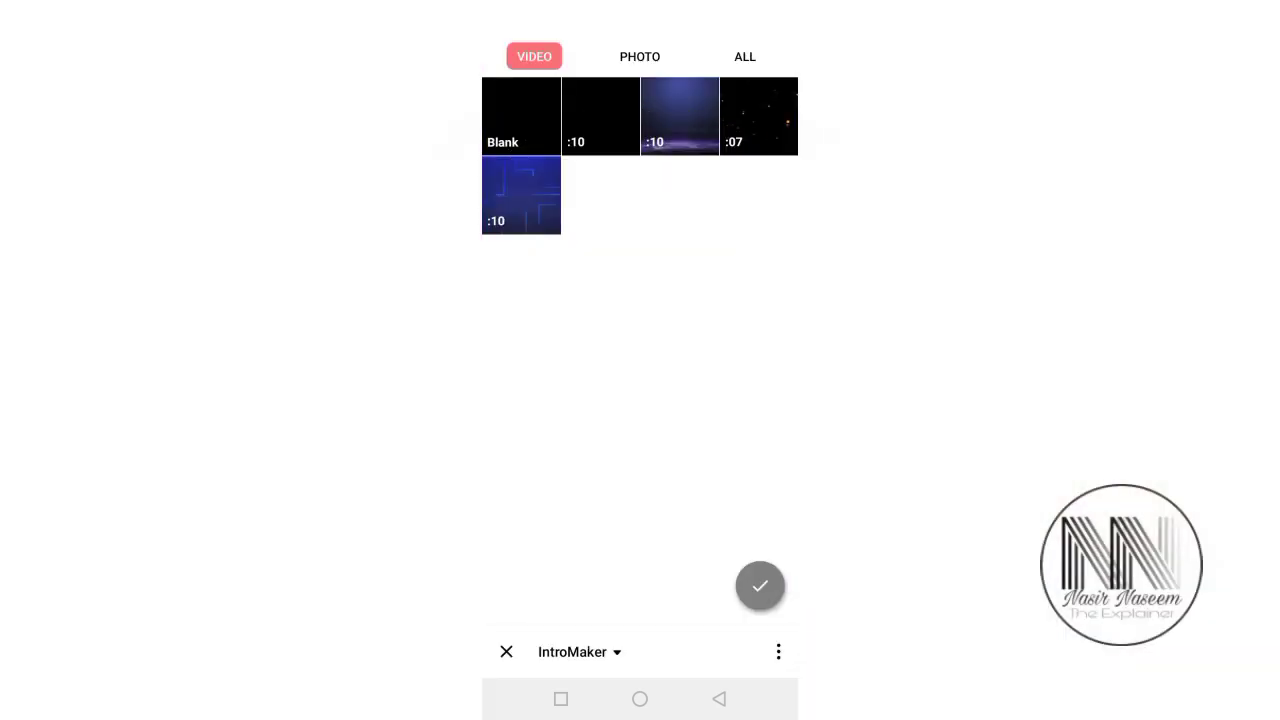
Step: Import the WELCOME BACK intro clip, preview it and select it on the timeline for editing
left_click(760, 584)
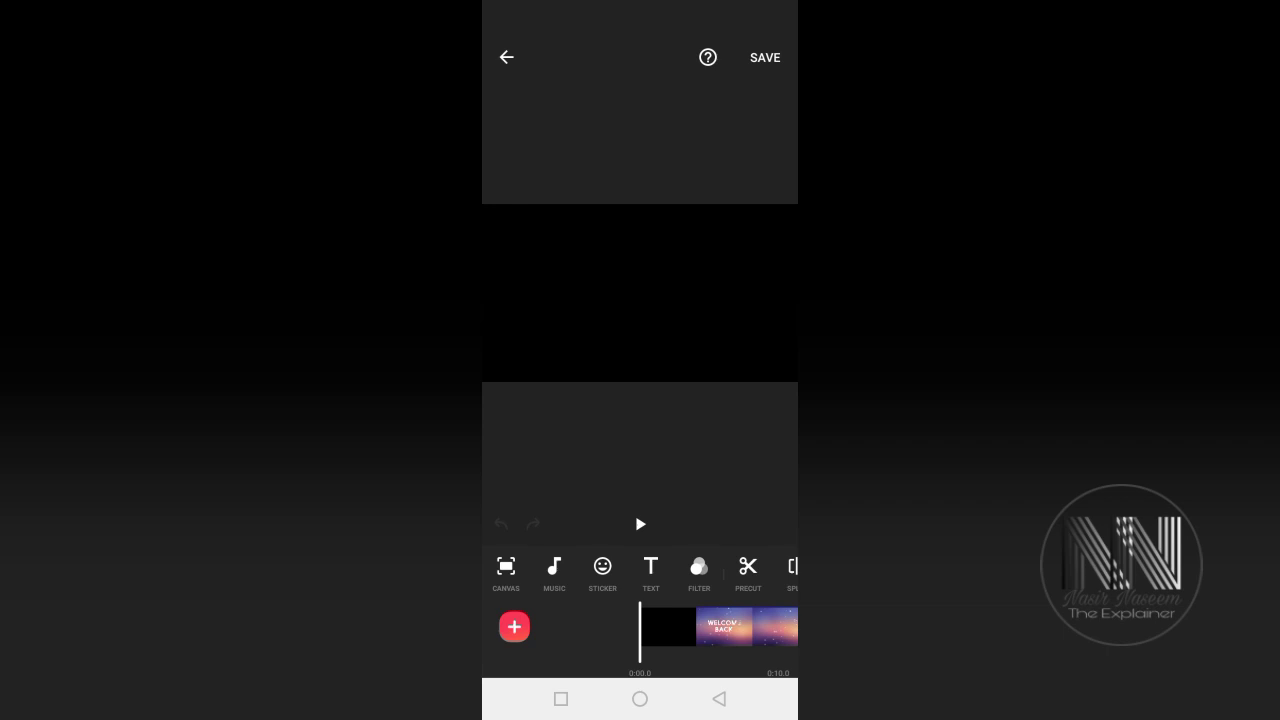
left_click(640, 524)
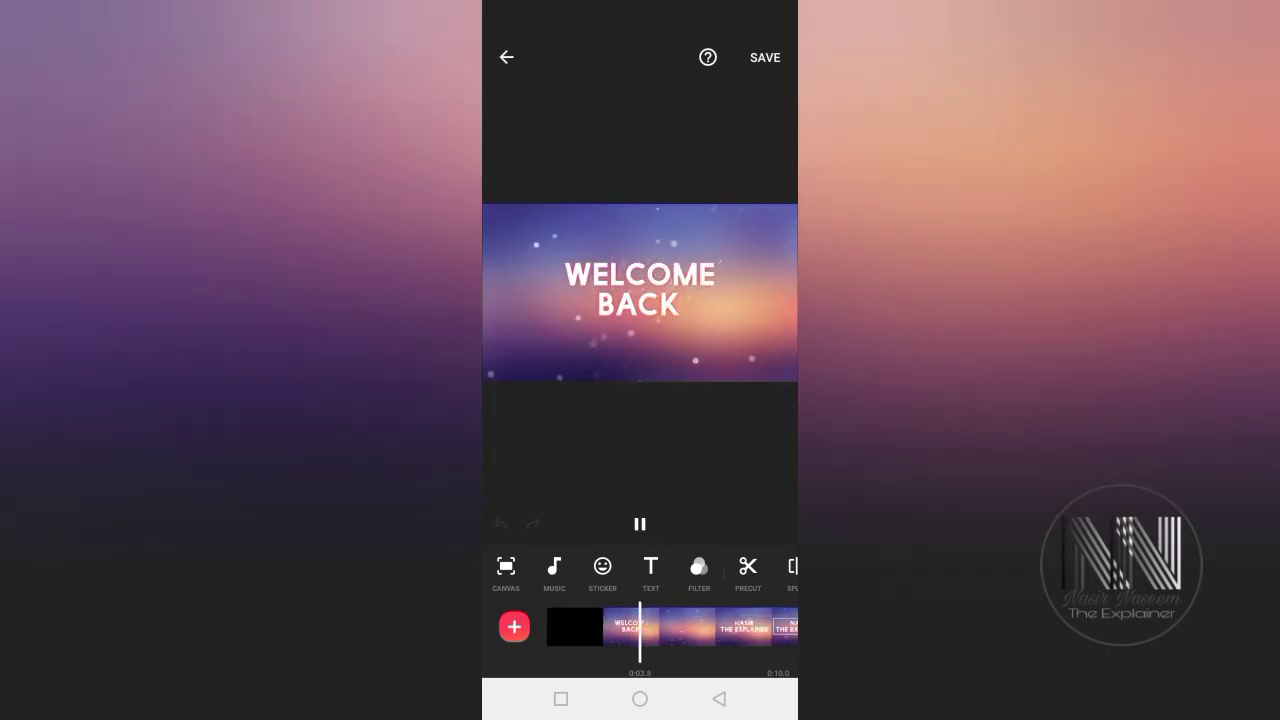
left_click(640, 524)
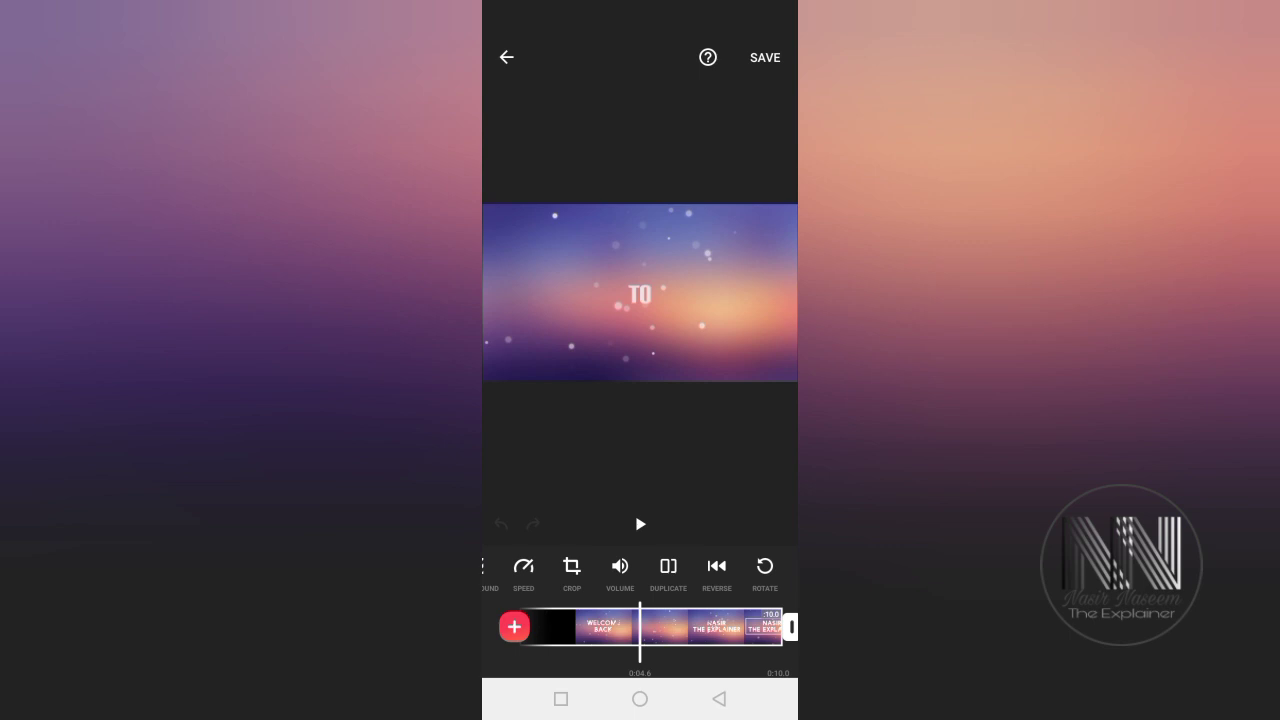
Step: Check the clip's volume at 100% in its volume settings, then leave the panel
left_click(620, 566)
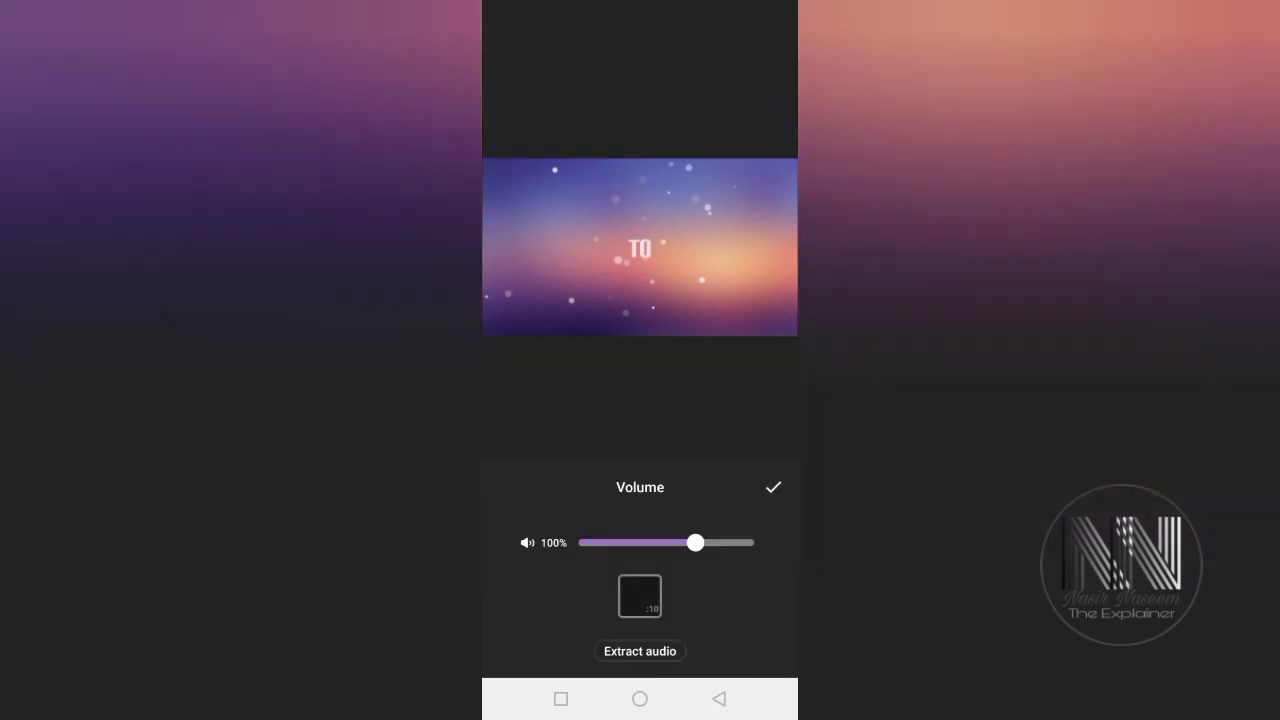
left_click(640, 596)
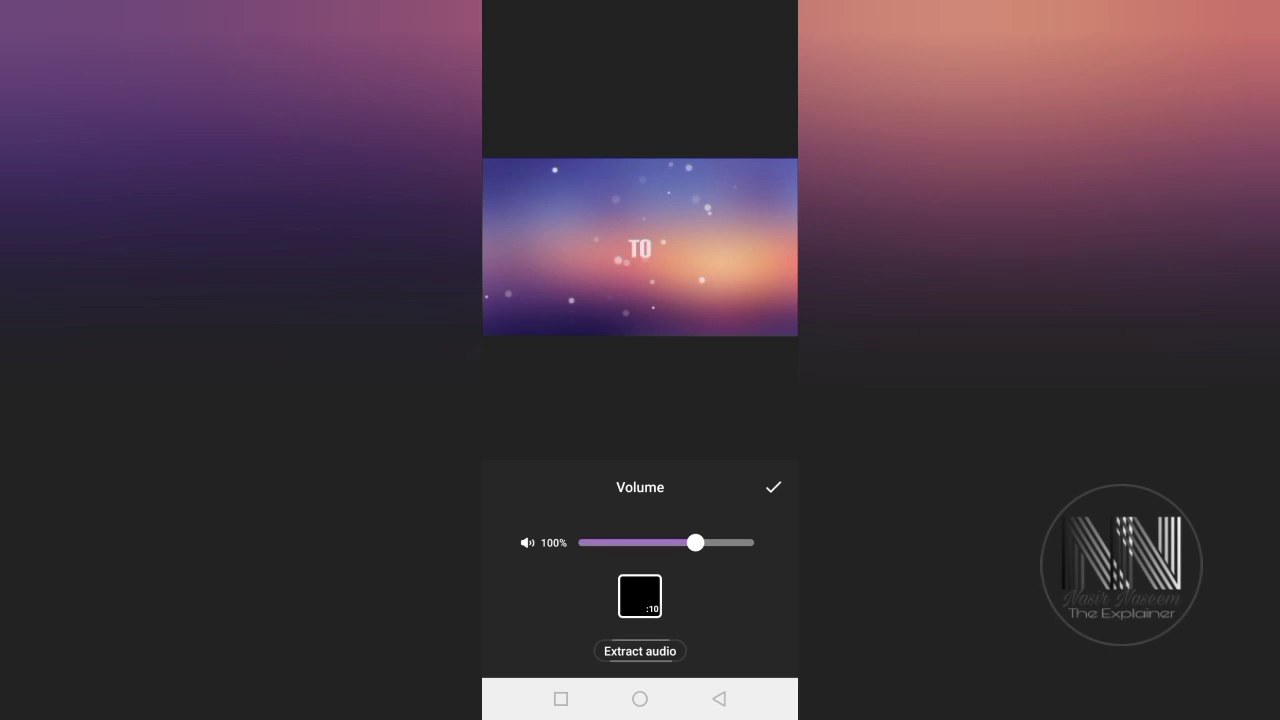
left_click(774, 488)
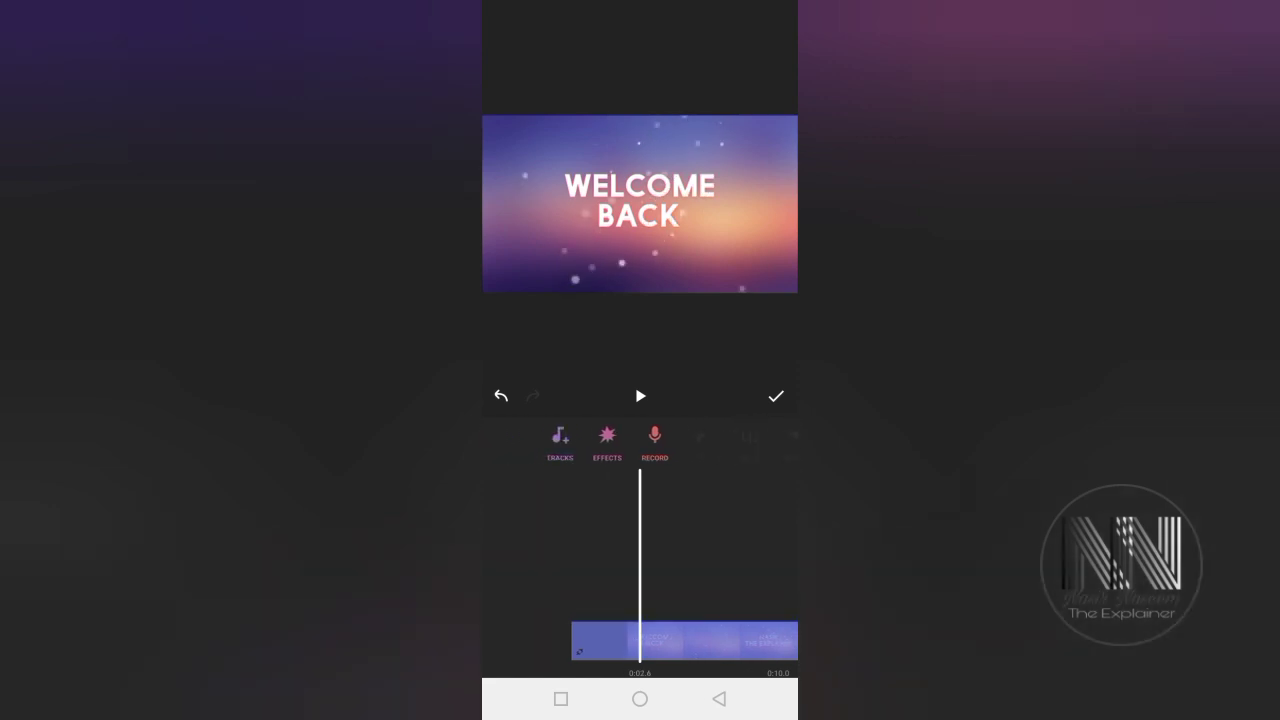
Step: Extract audio from a video so the Extract 01 track sits on the timeline beside the clip
left_click(560, 440)
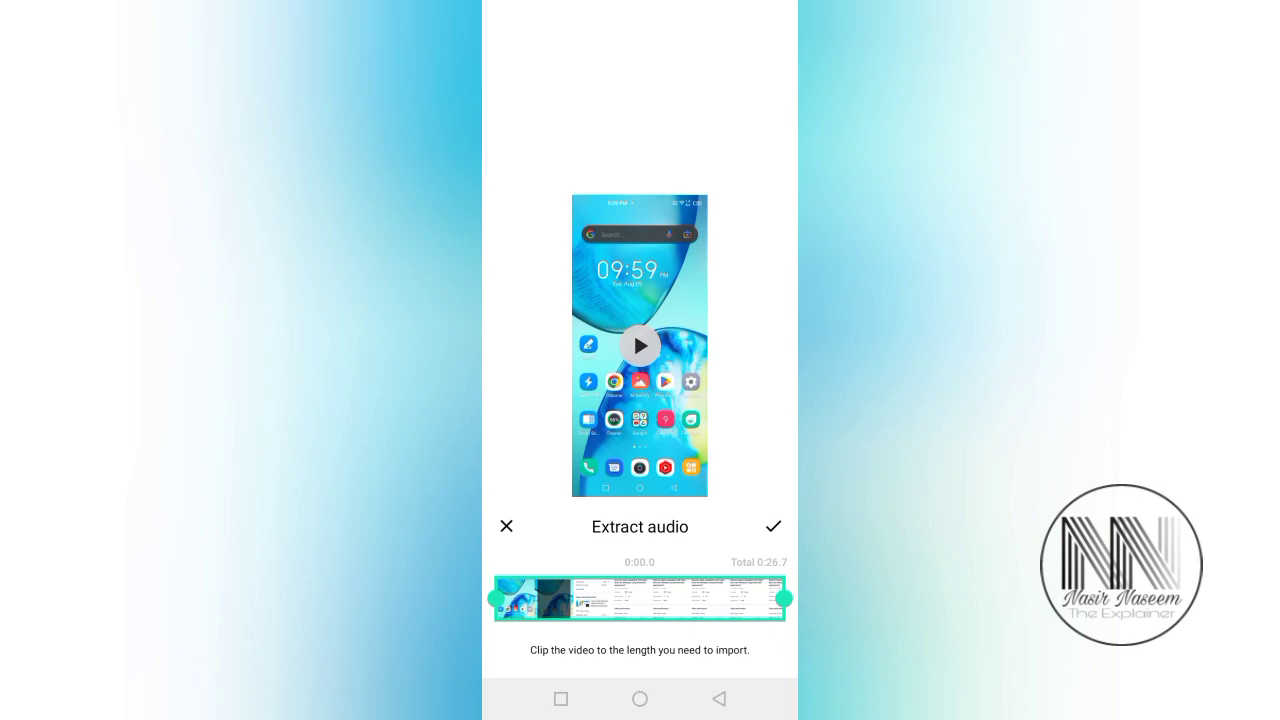
left_click(772, 526)
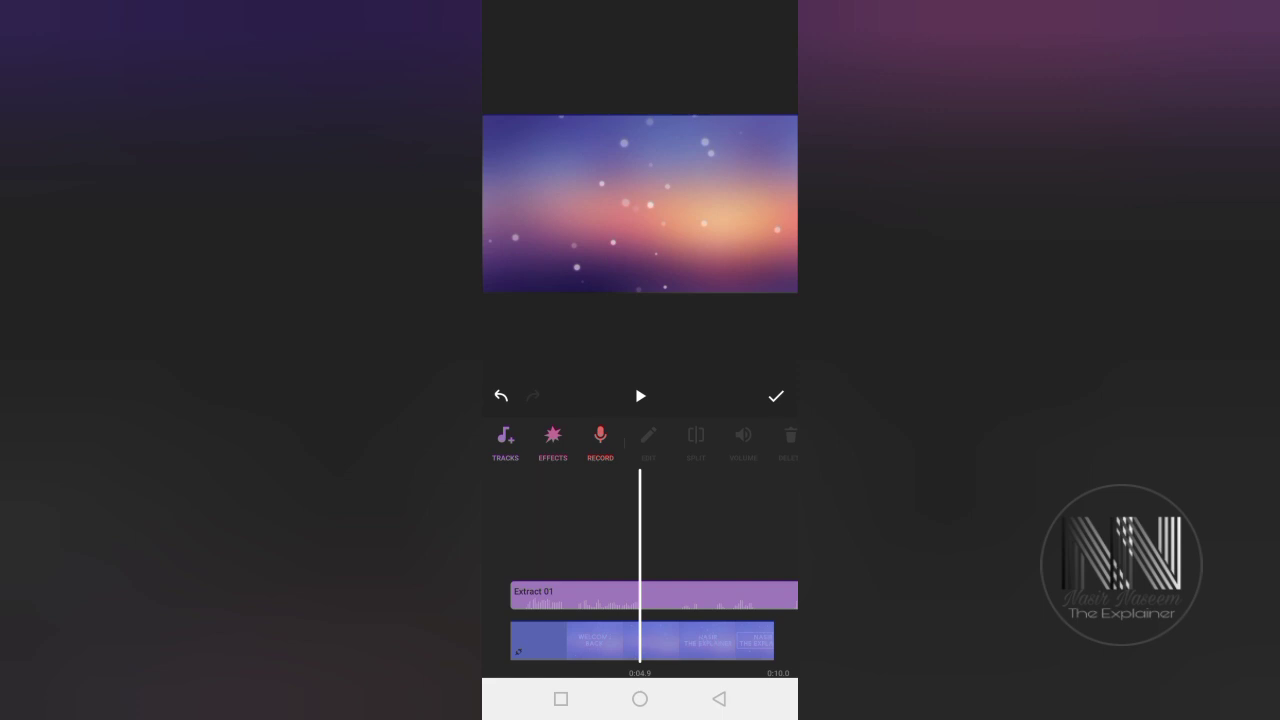
Step: Leave InShot for the home screen and launch KineMaster
left_click(640, 700)
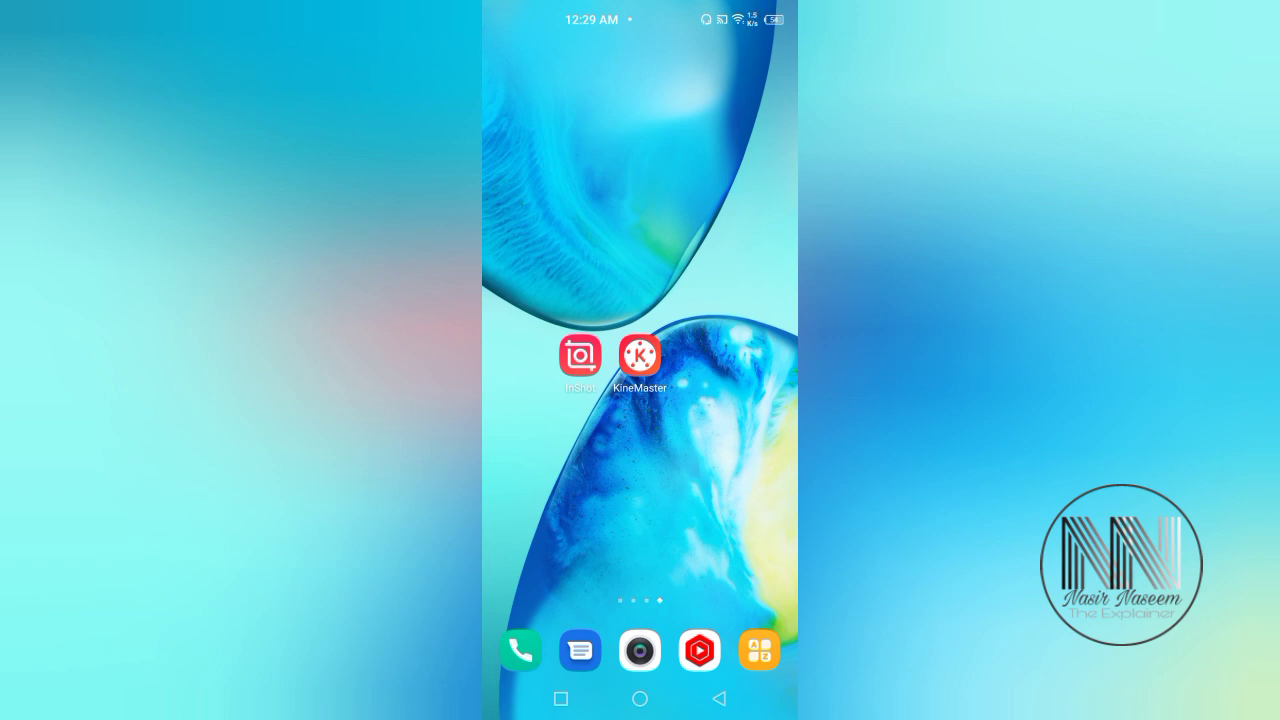
left_click(640, 356)
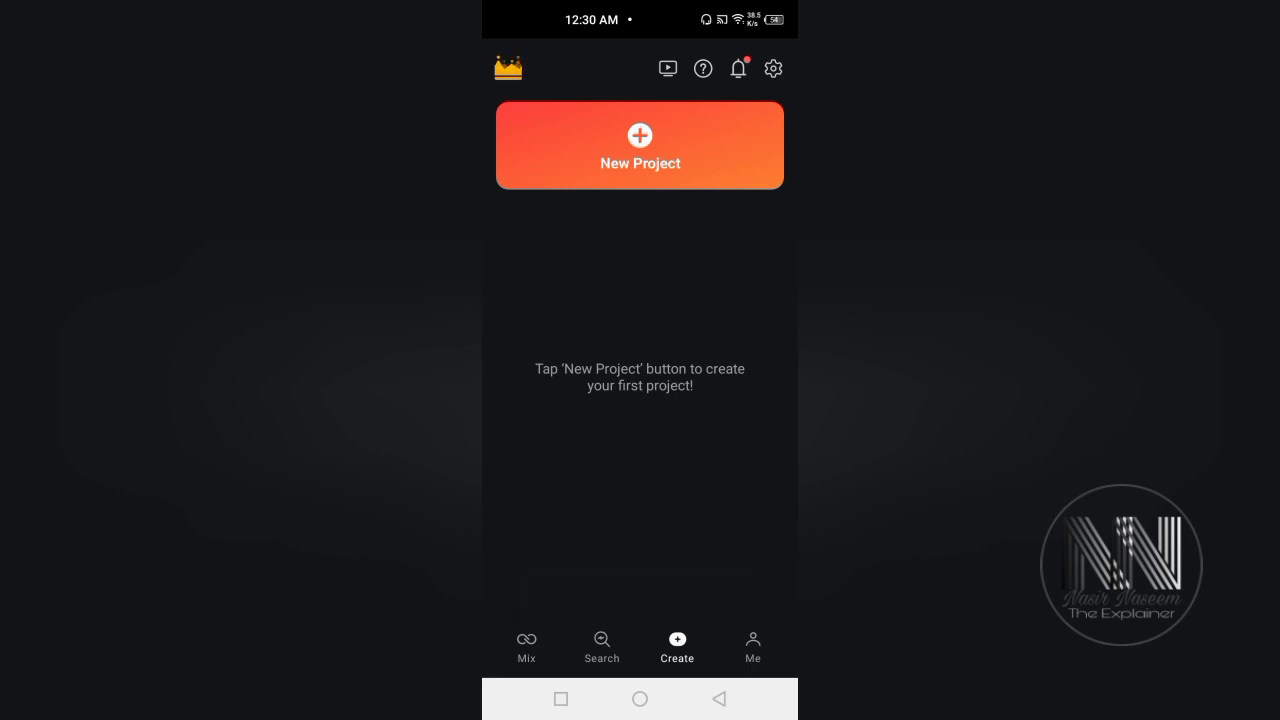
Step: Create a new 16:9 KineMaster project and browse to the Favorites folder in its media browser
left_click(640, 144)
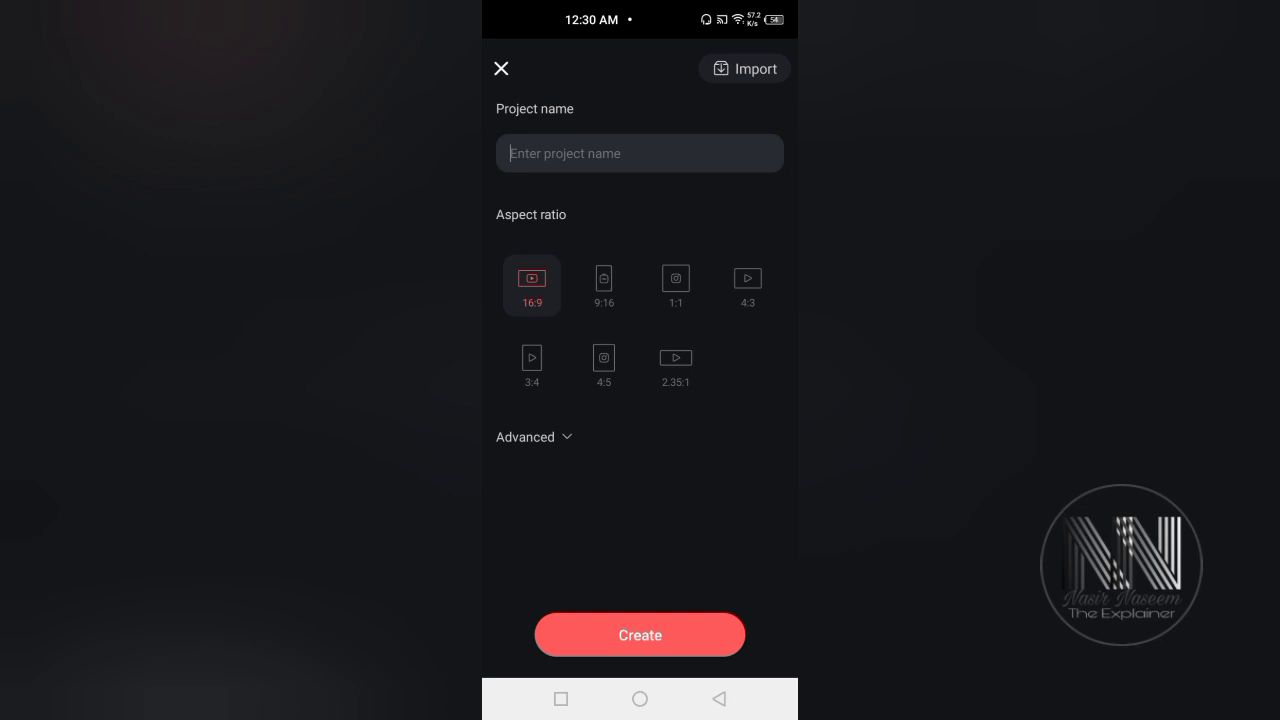
left_click(640, 634)
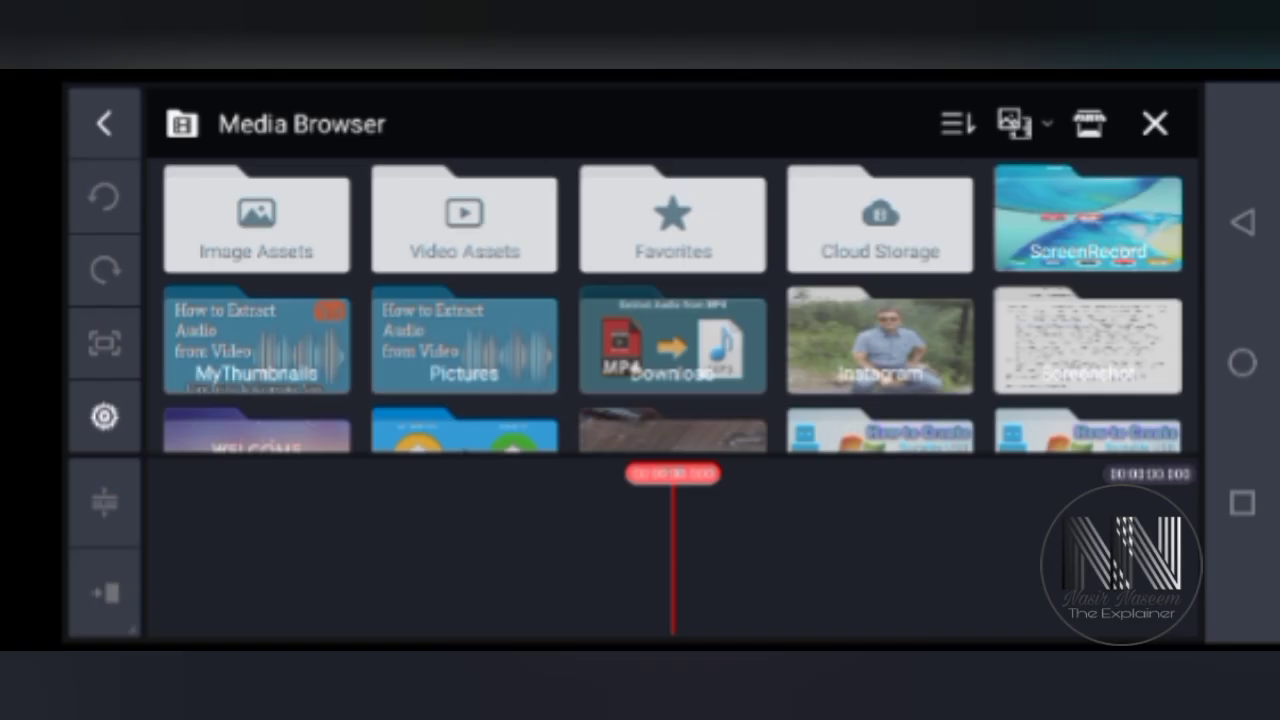
scroll("down", 3)
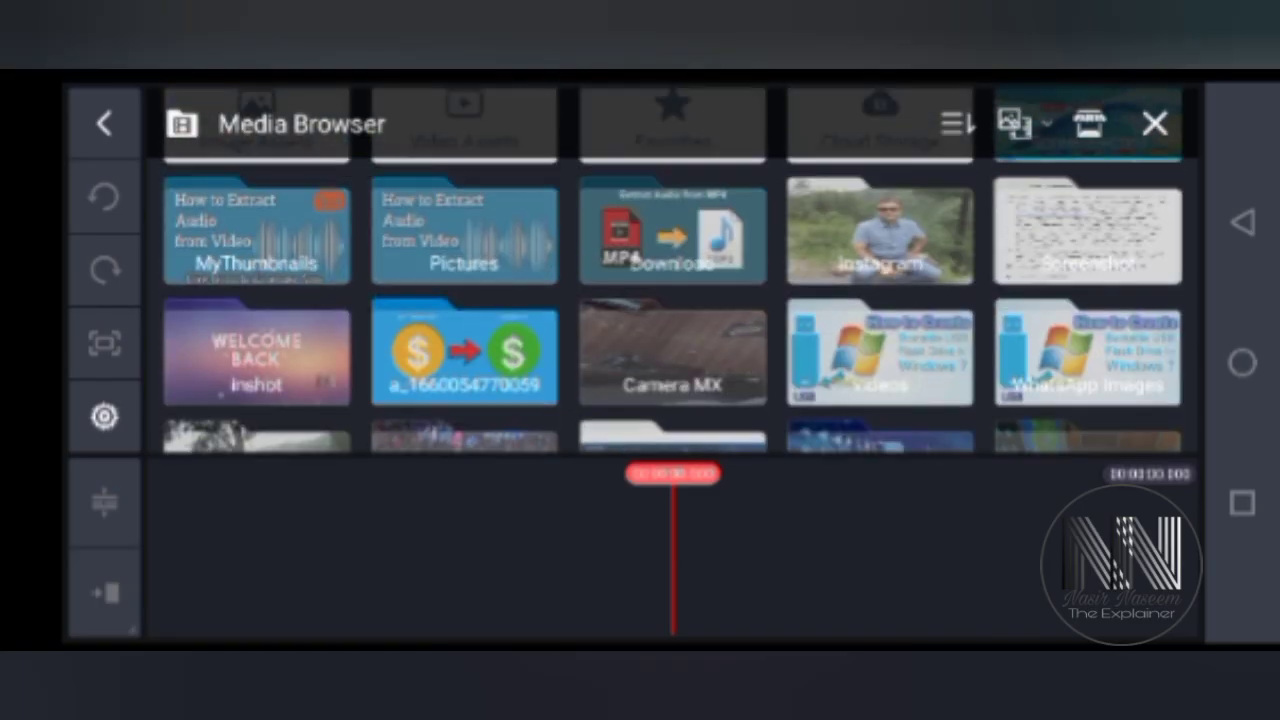
left_click(672, 124)
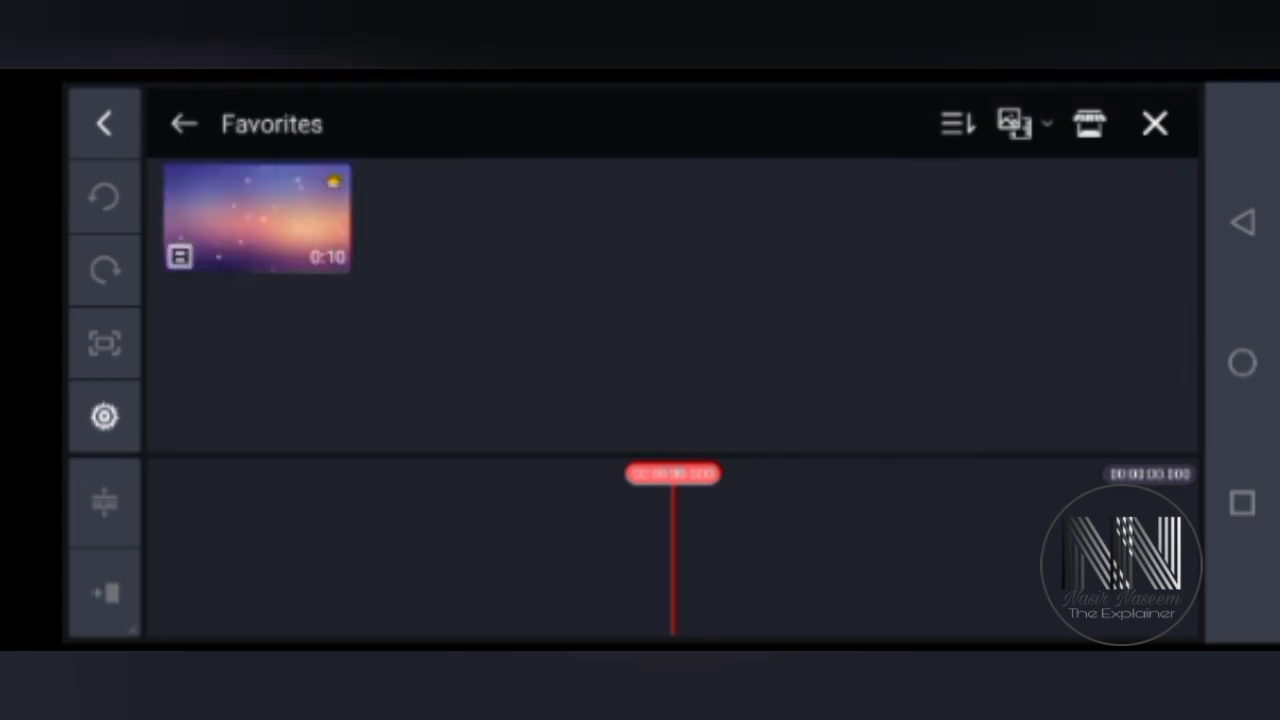
Step: Add the WELCOME BACK clip to the timeline and extract its audio onto a separate track
left_click(256, 216)
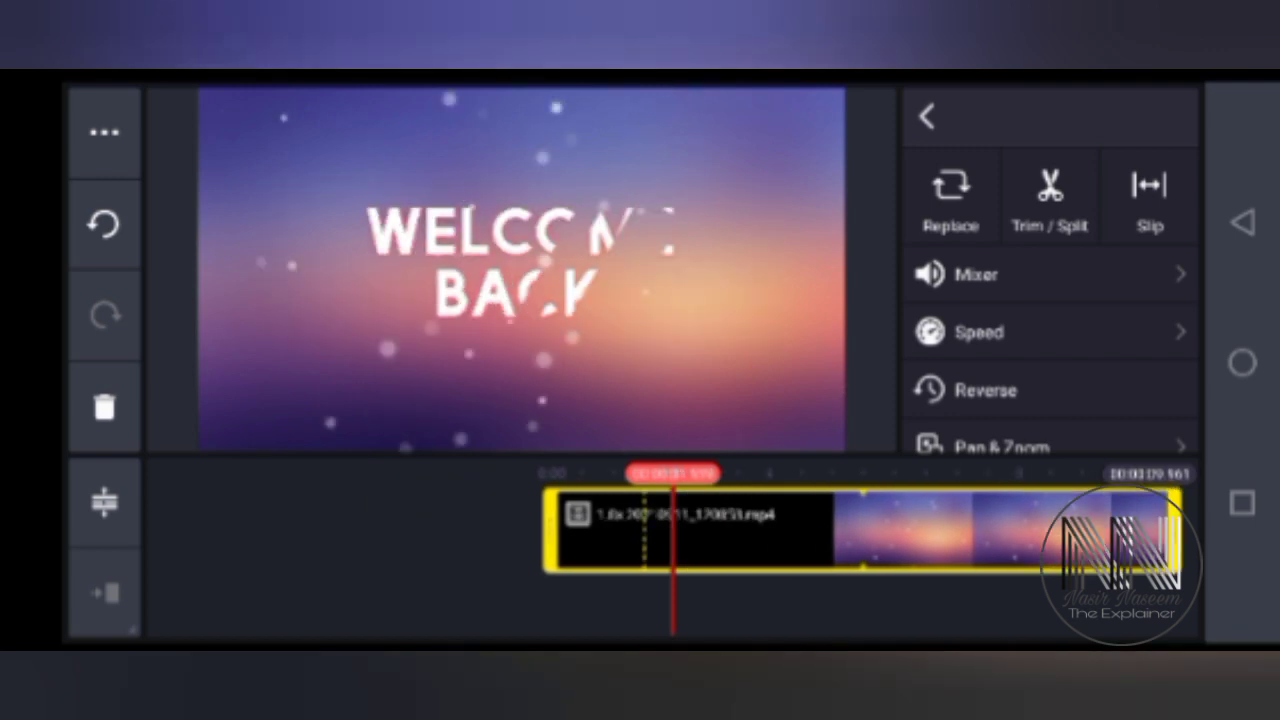
scroll("down", 3)
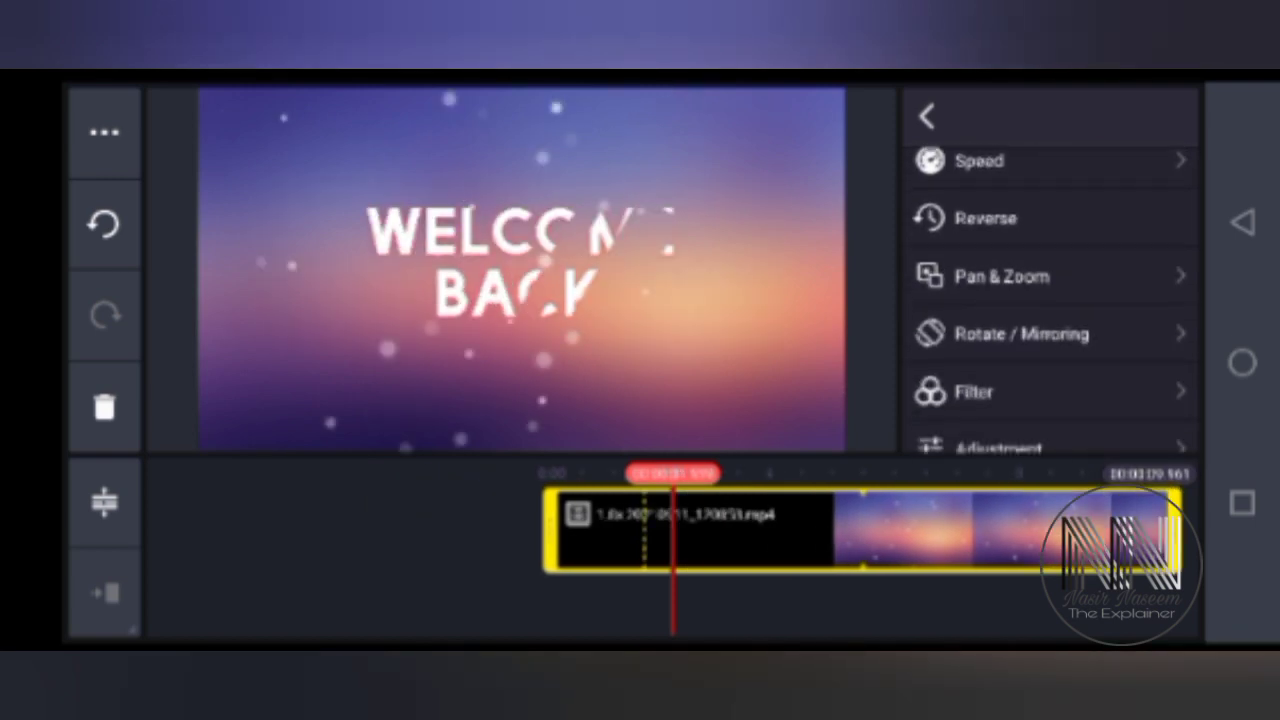
scroll("down", 3)
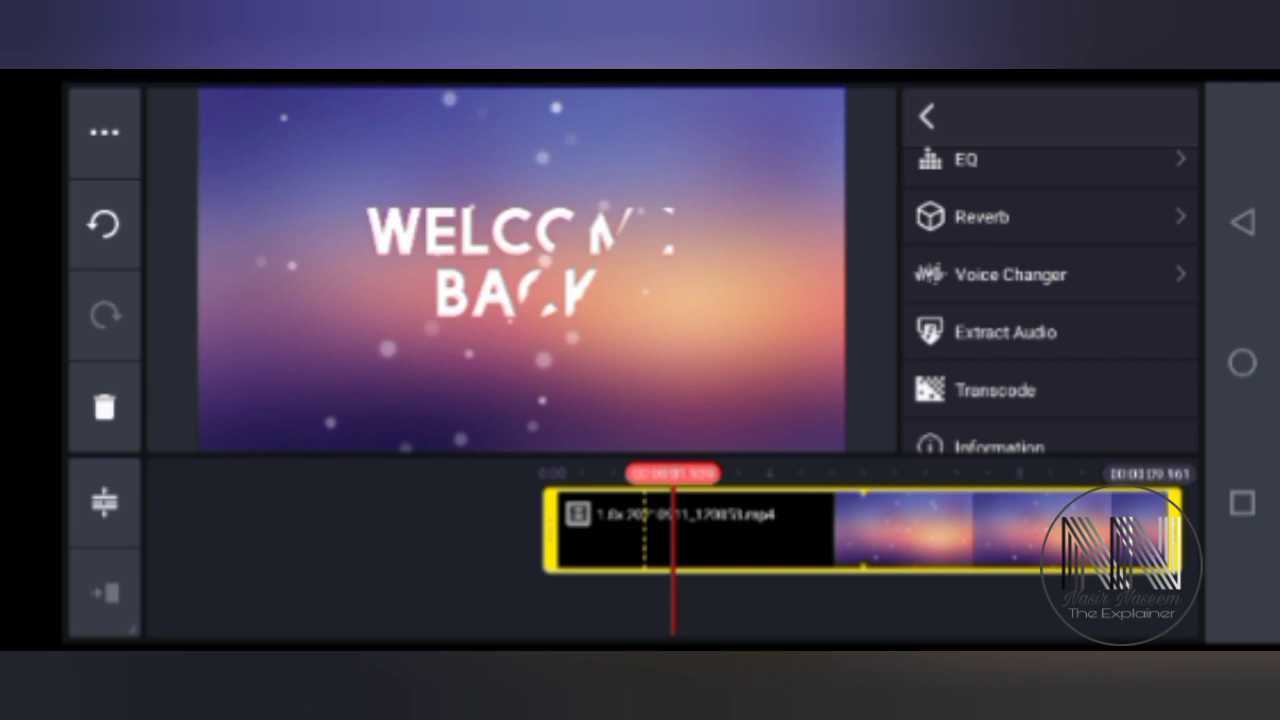
scroll("down", 3)
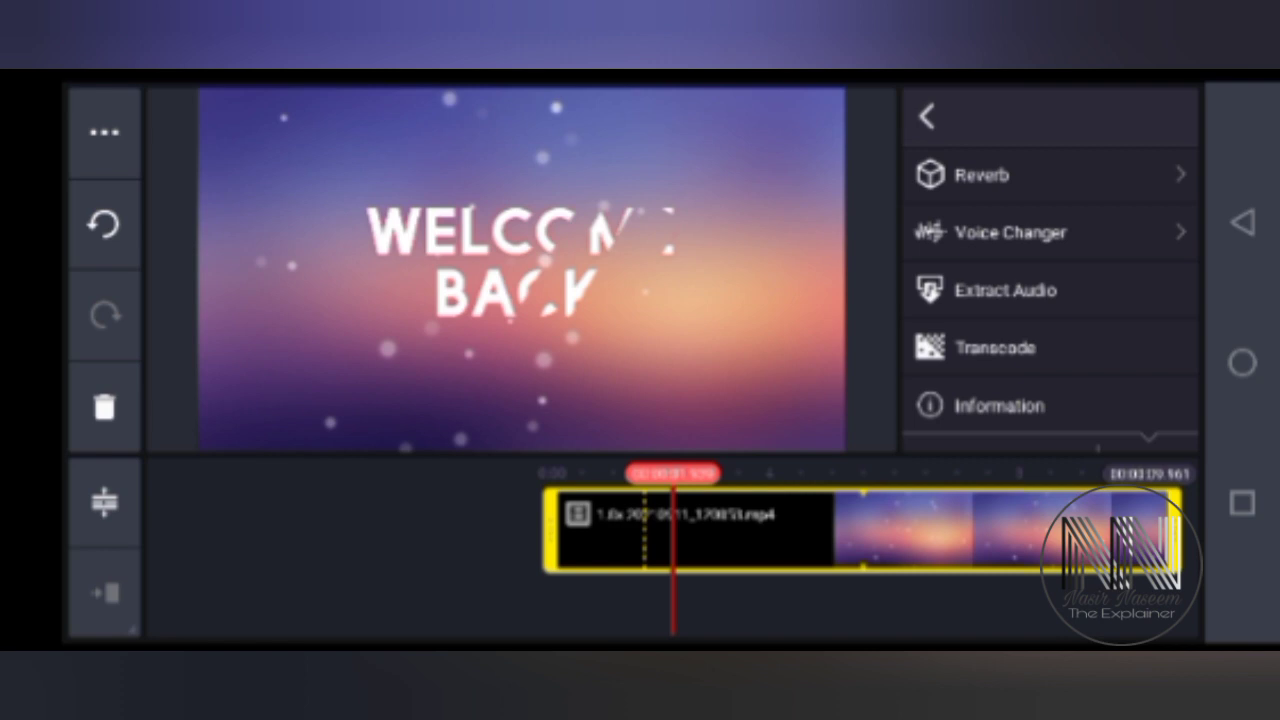
left_click(1004, 290)
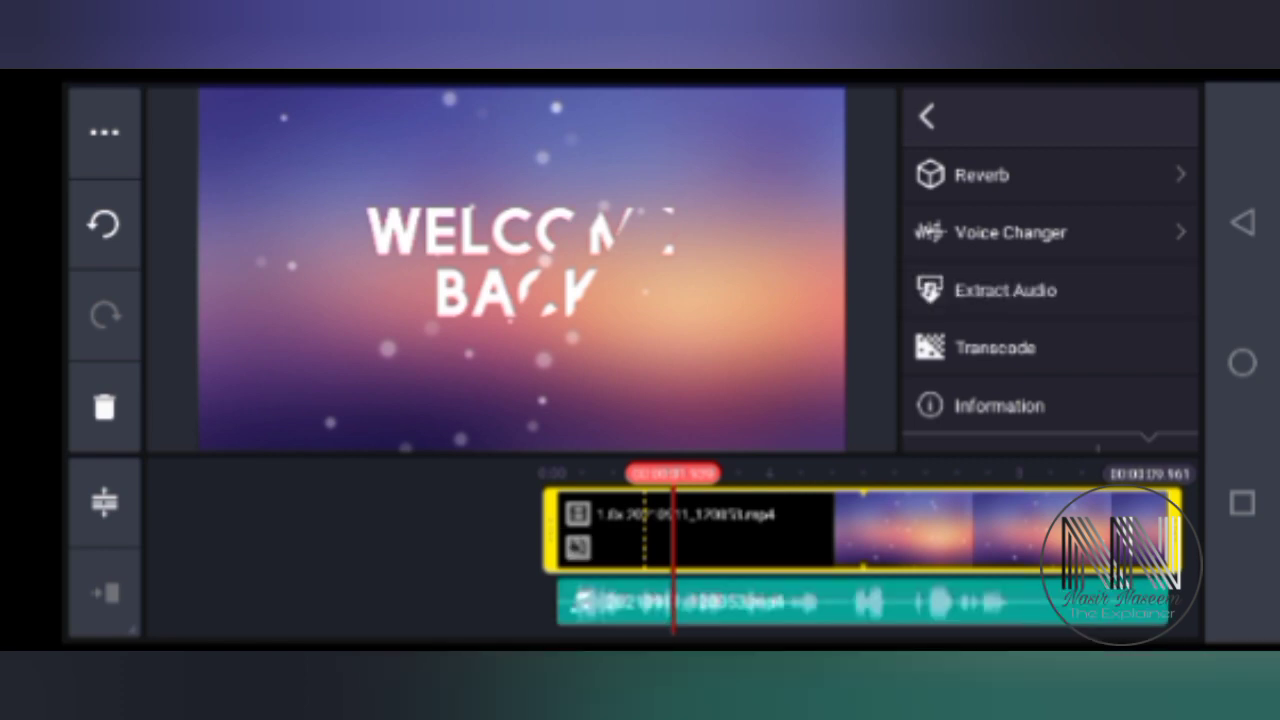
Step: Deselect the video clip and select it again on the timeline
left_click(928, 116)
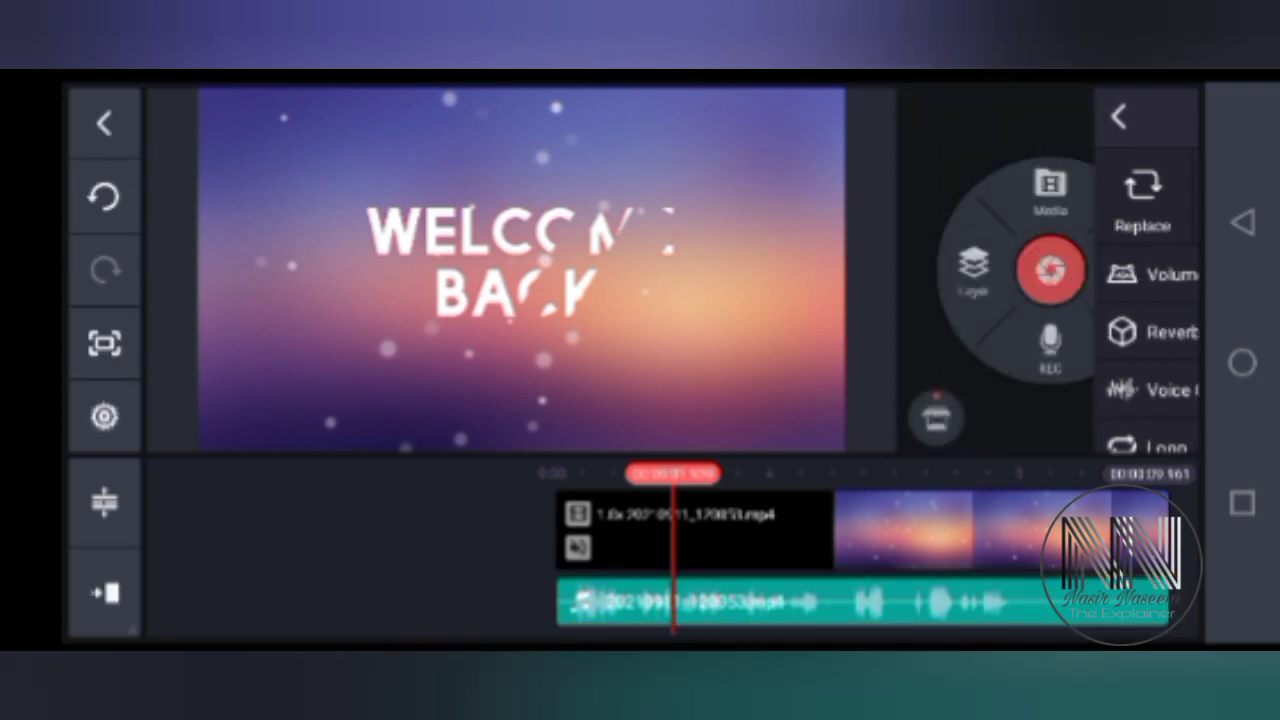
left_click(690, 528)
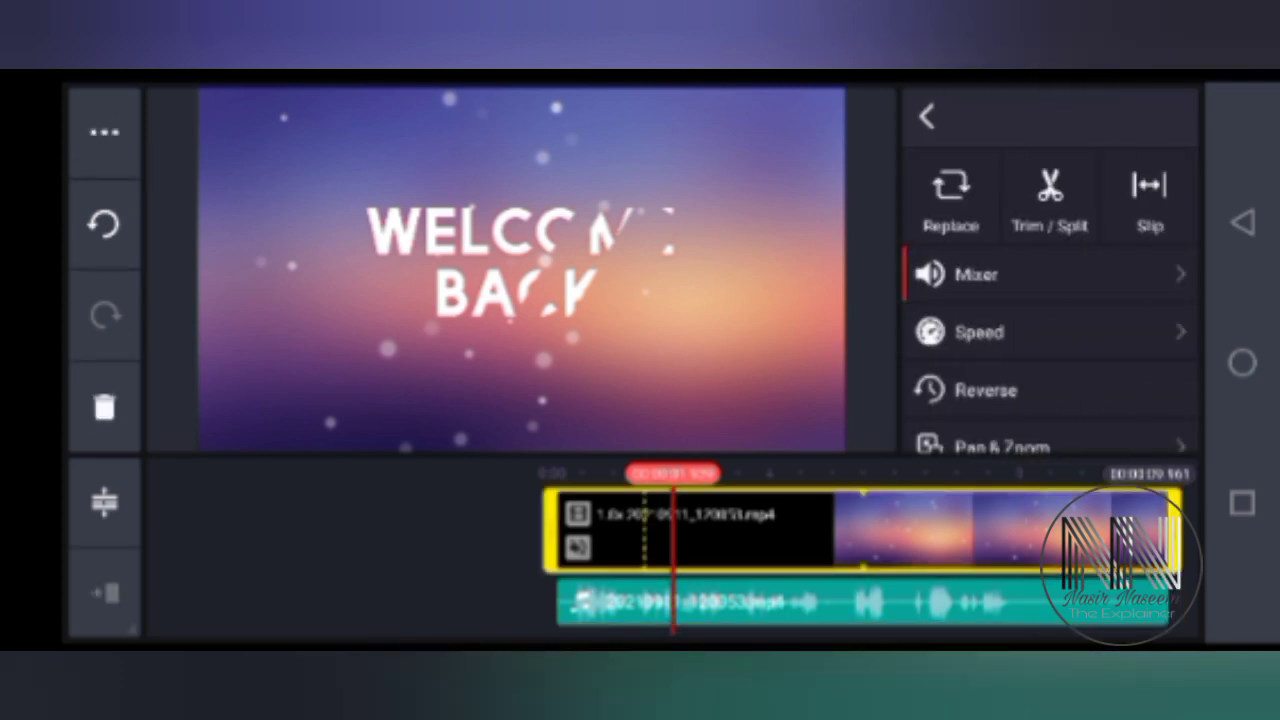